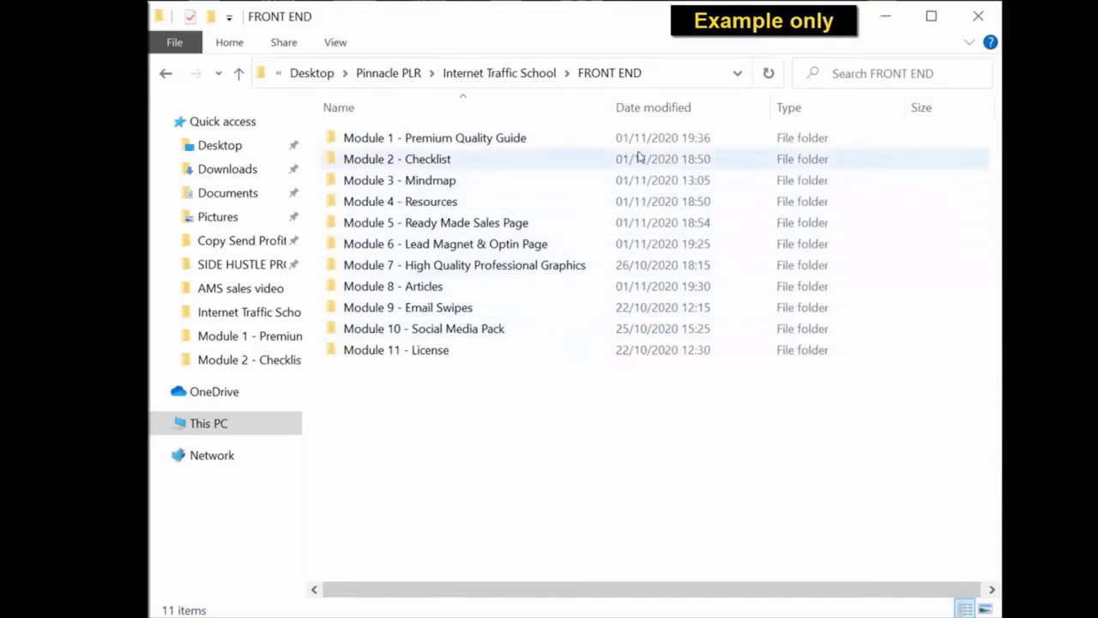
# - Browse Module 1's Chapter Graphics subfolder, then return and select the PDF guide copy
pyautogui.doubleClick(434, 137)
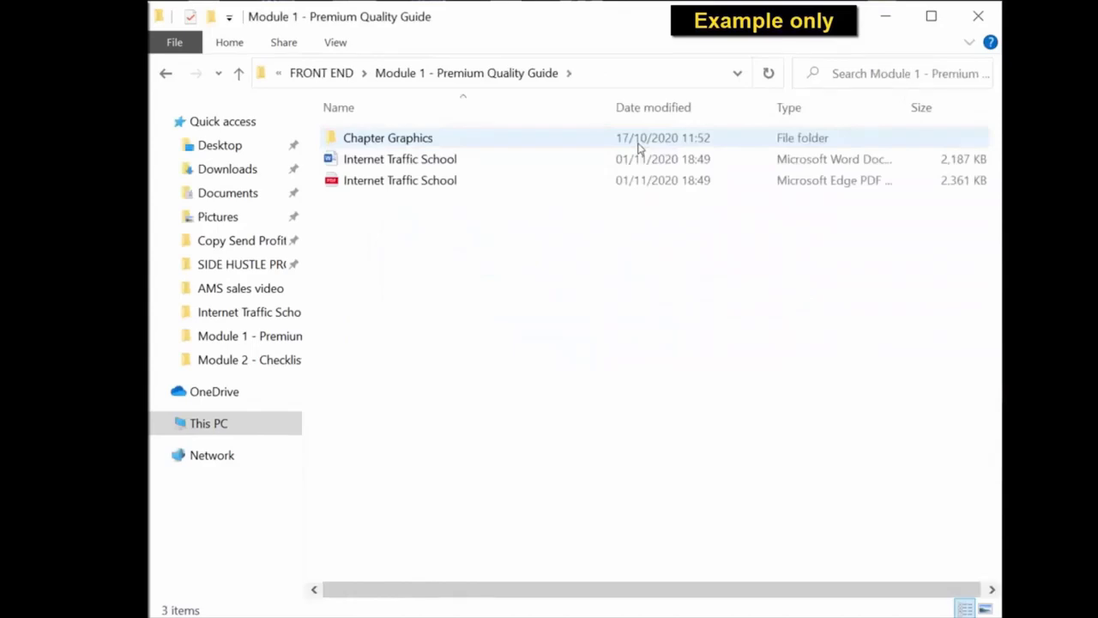
pyautogui.click(388, 137)
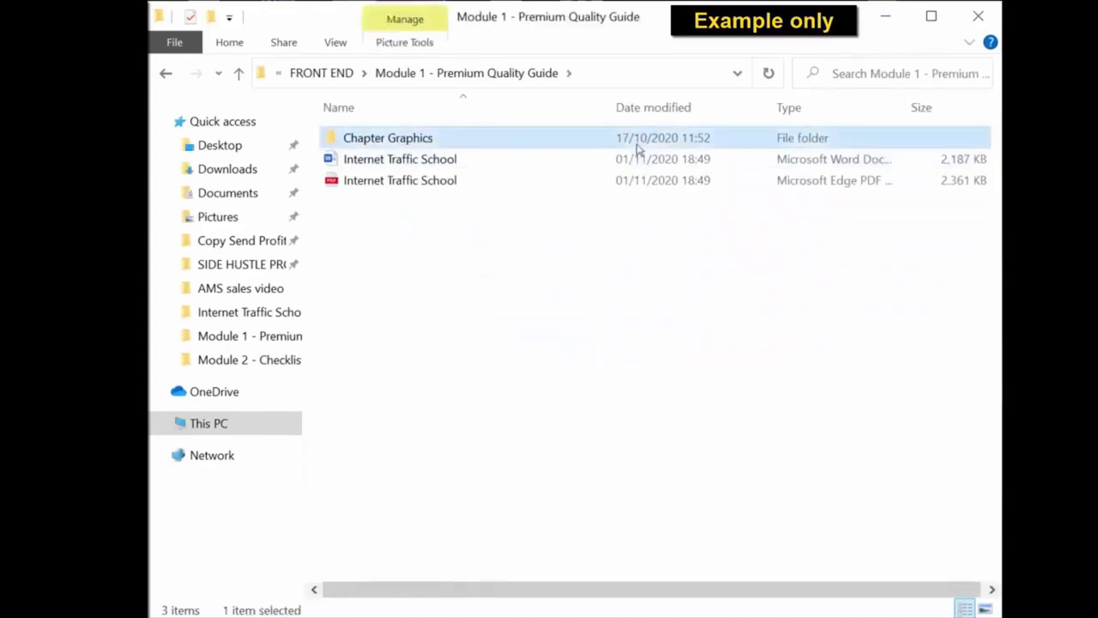
pyautogui.doubleClick(388, 137)
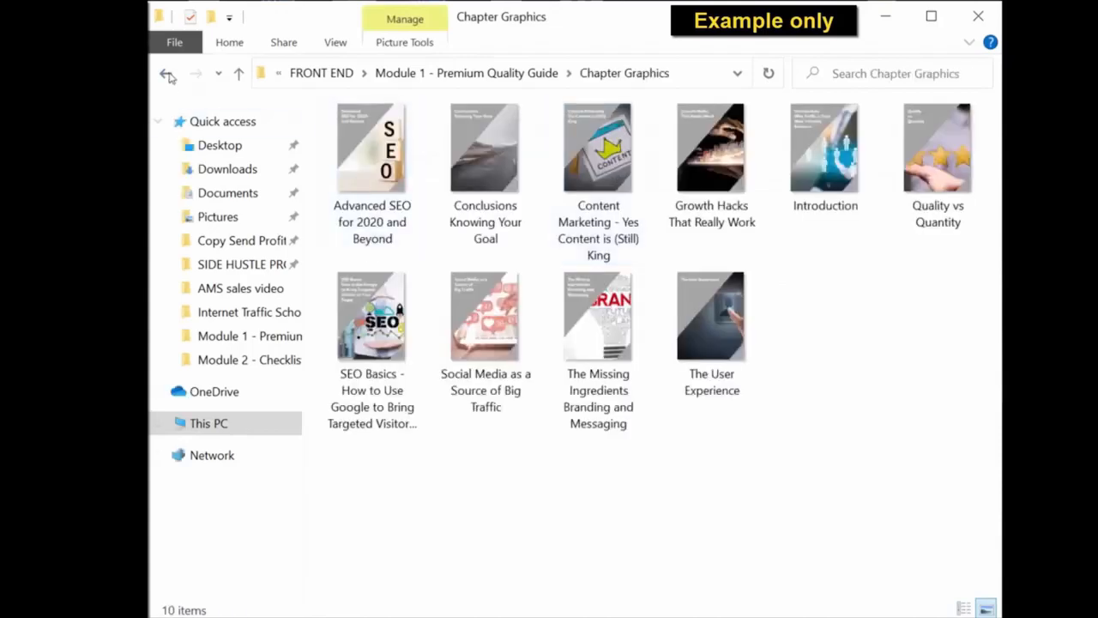
pyautogui.click(168, 72)
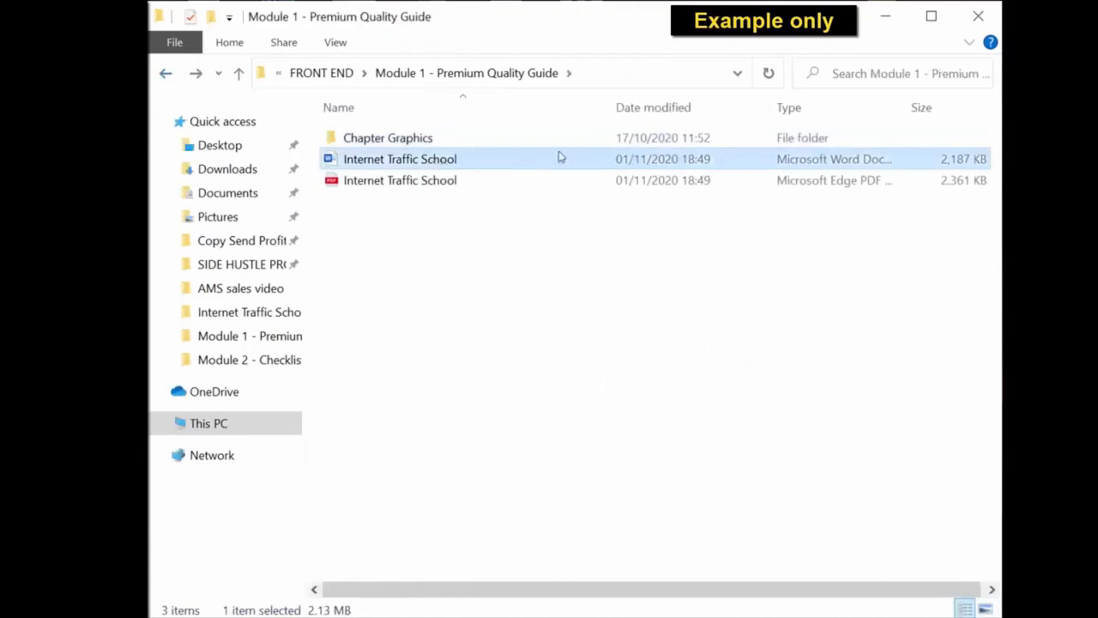
pyautogui.moveTo(446, 163)
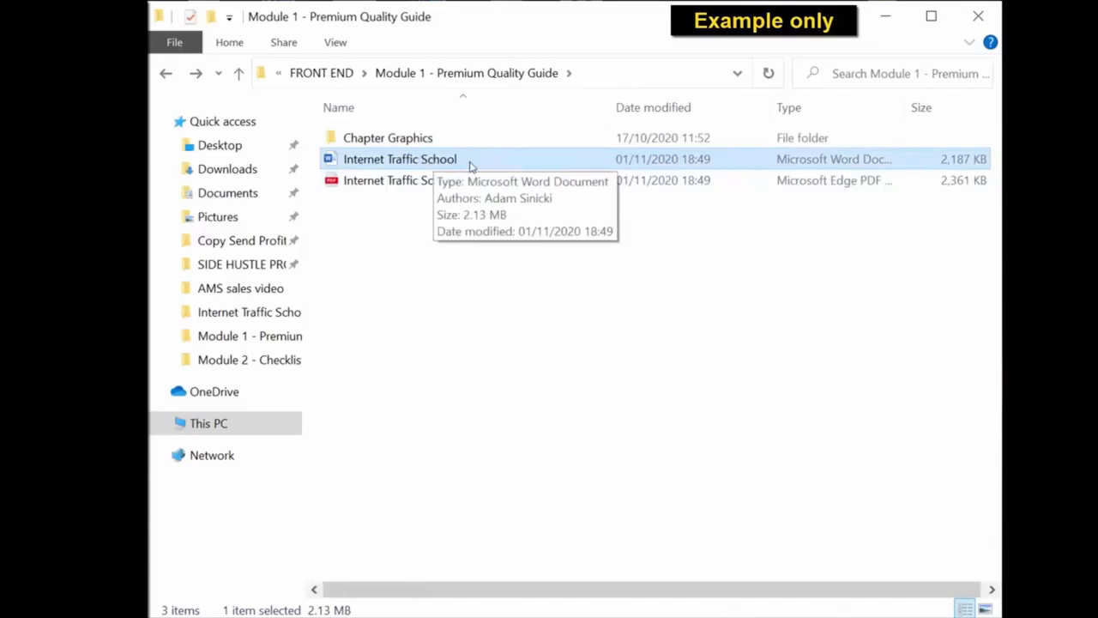
pyautogui.moveTo(556, 168)
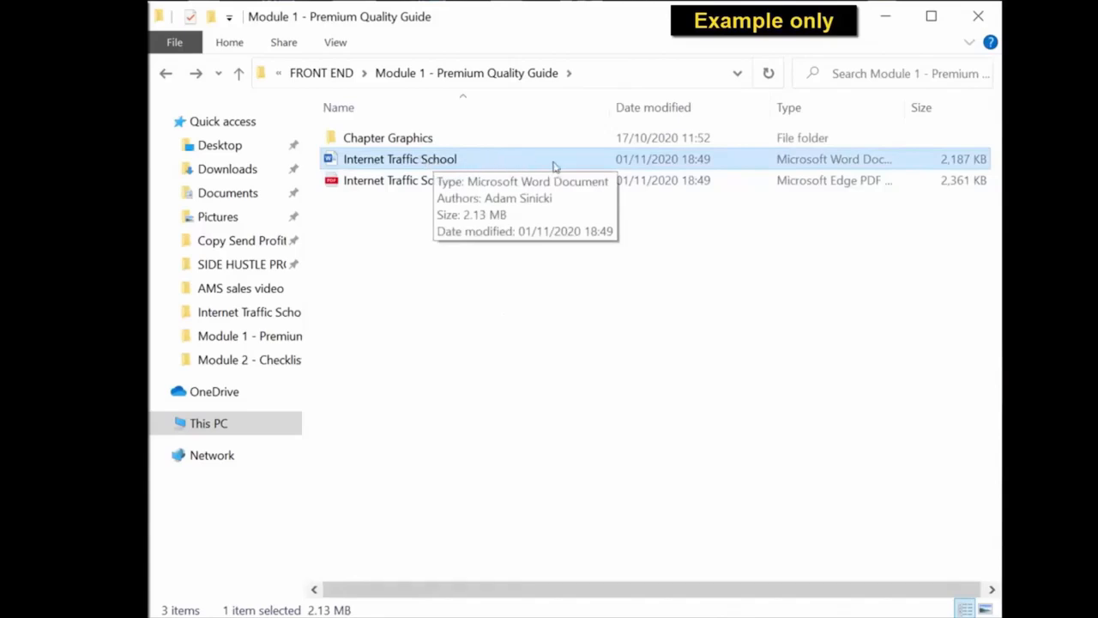
pyautogui.click(398, 180)
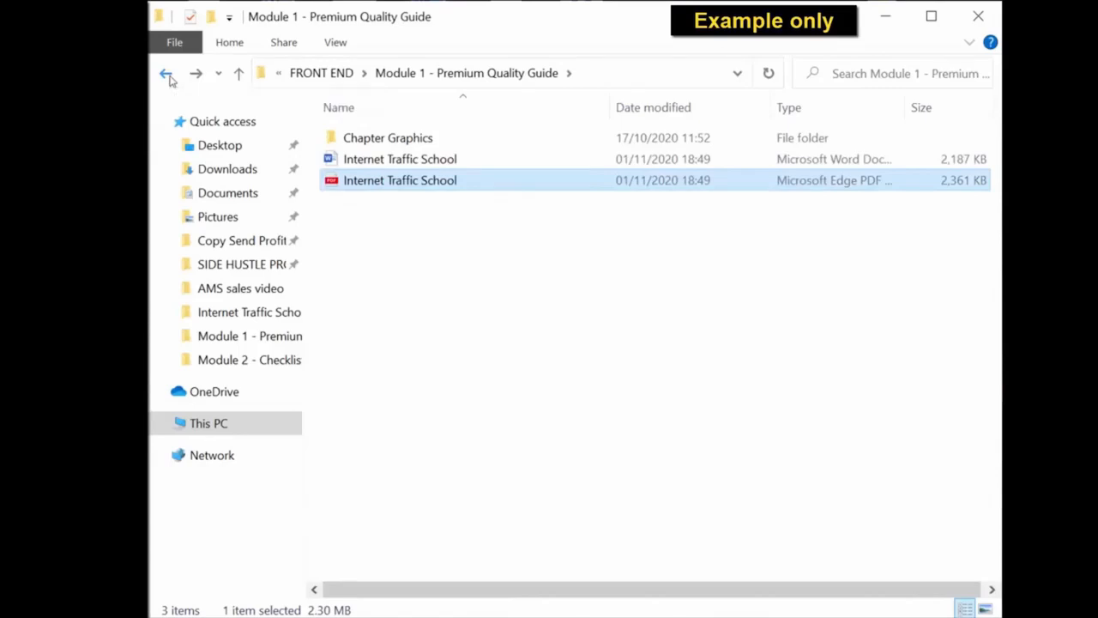
# - View the Module 2 - Checklist folder contents and return to the FRONT END list
pyautogui.click(165, 72)
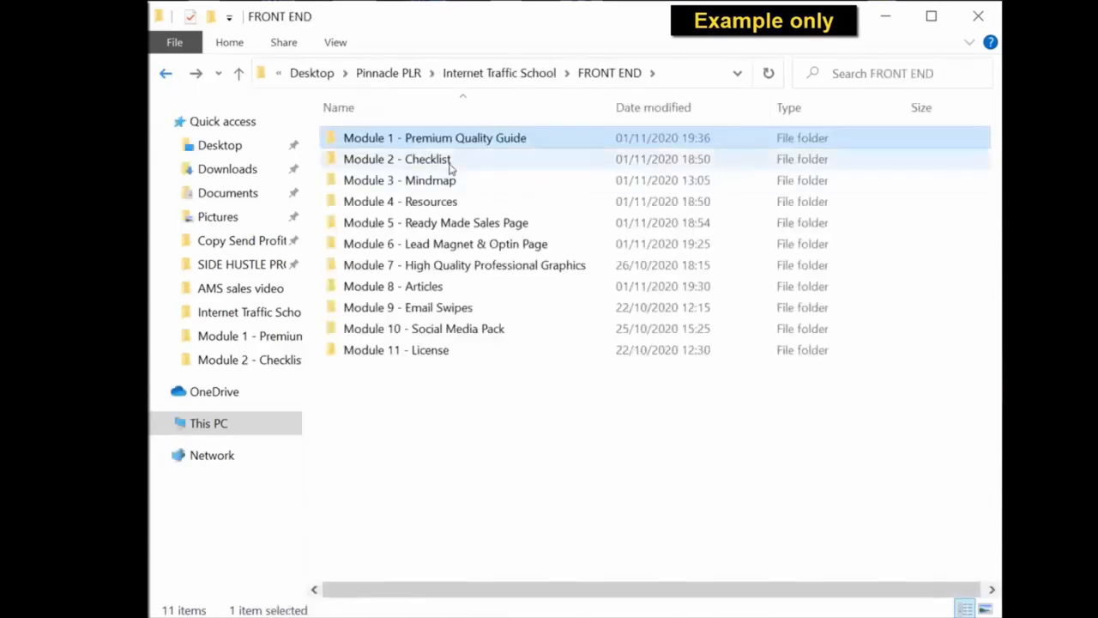
pyautogui.doubleClick(396, 158)
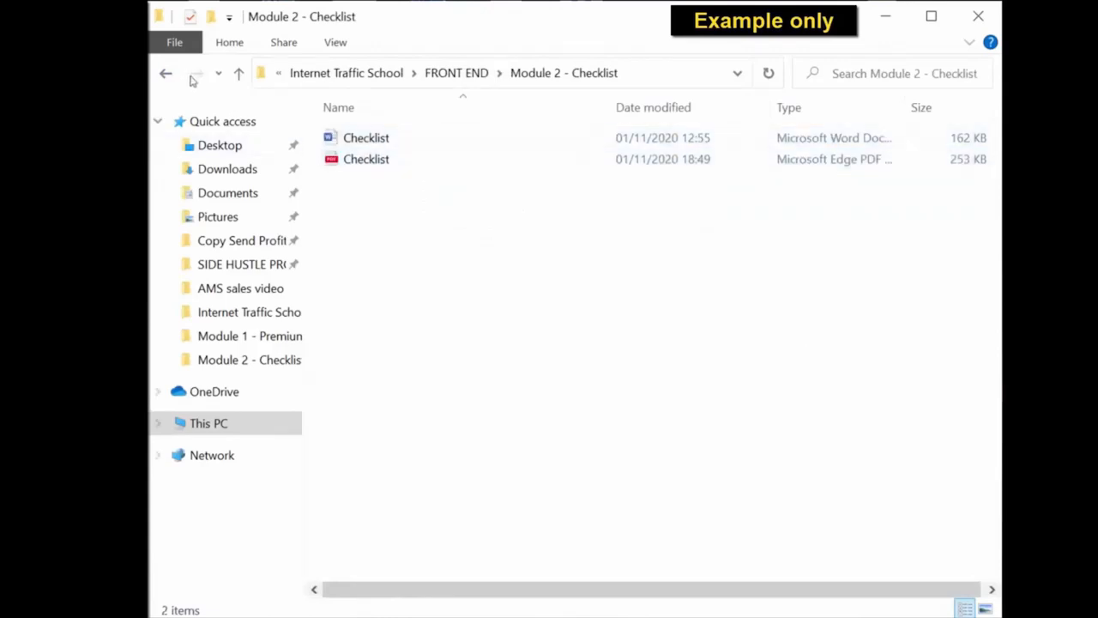
pyautogui.click(165, 72)
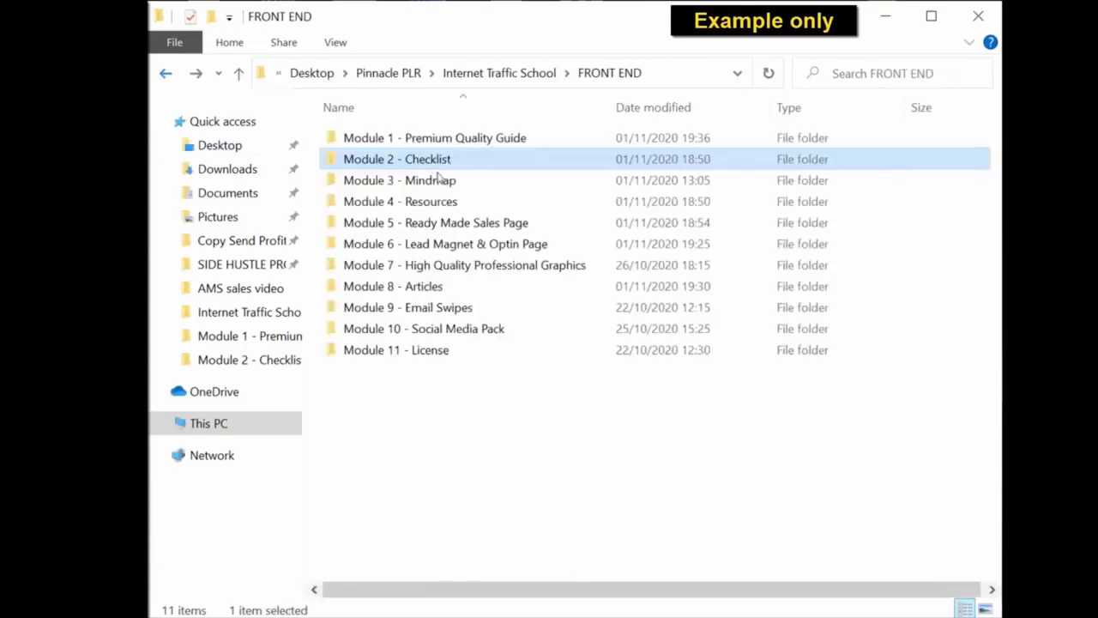
# - View the Module 3 - Mindmap files, selecting the Freemind mind map, then return to FRONT END
pyautogui.doubleClick(400, 181)
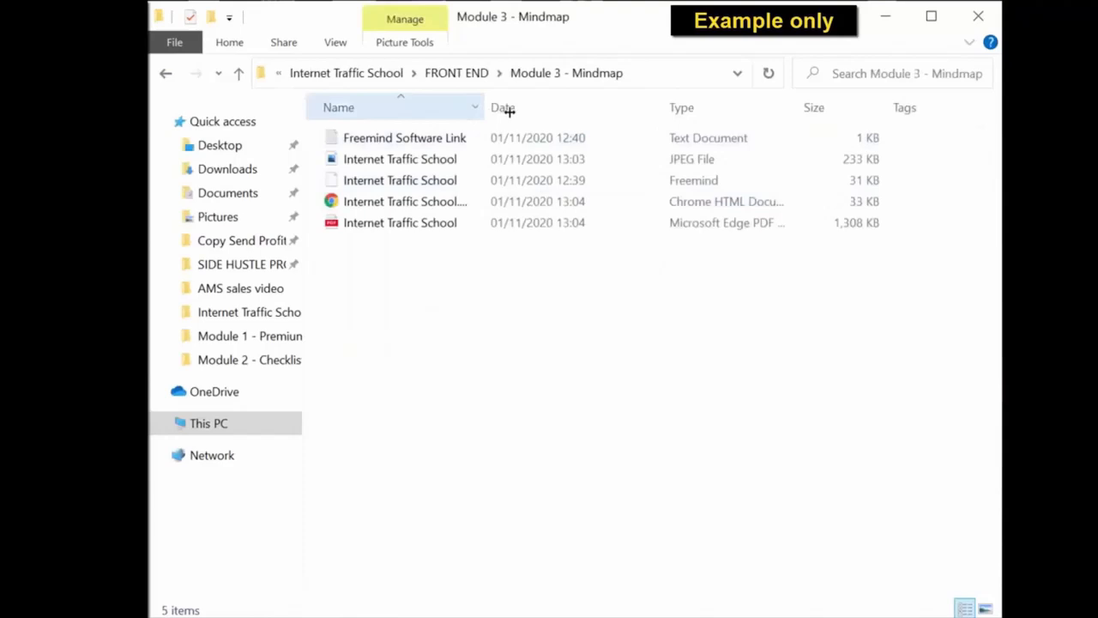
pyautogui.click(412, 201)
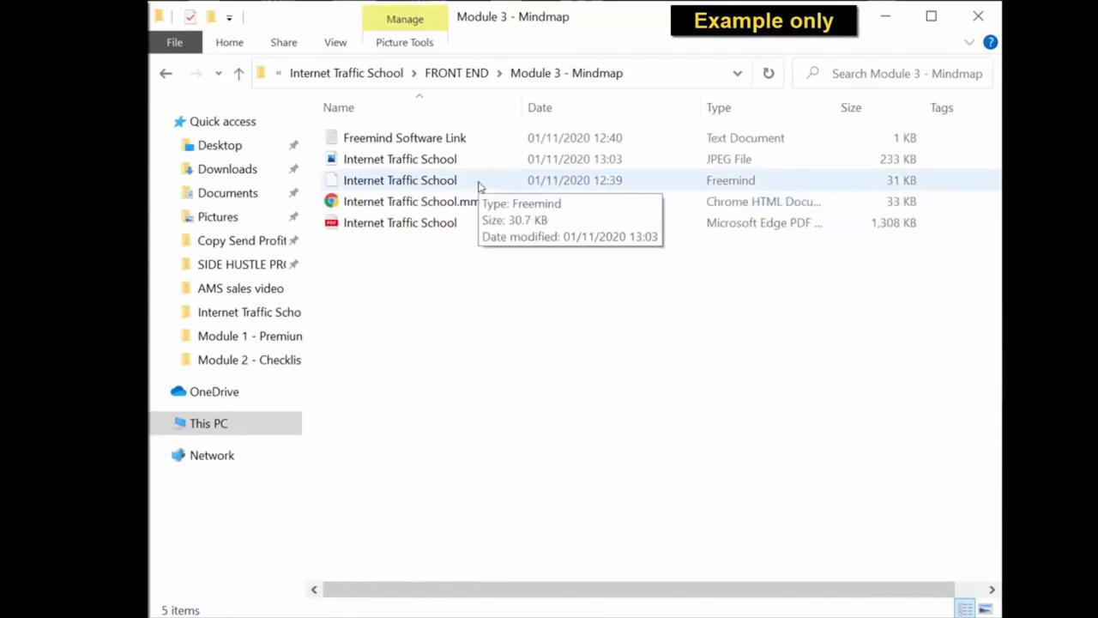
pyautogui.click(398, 180)
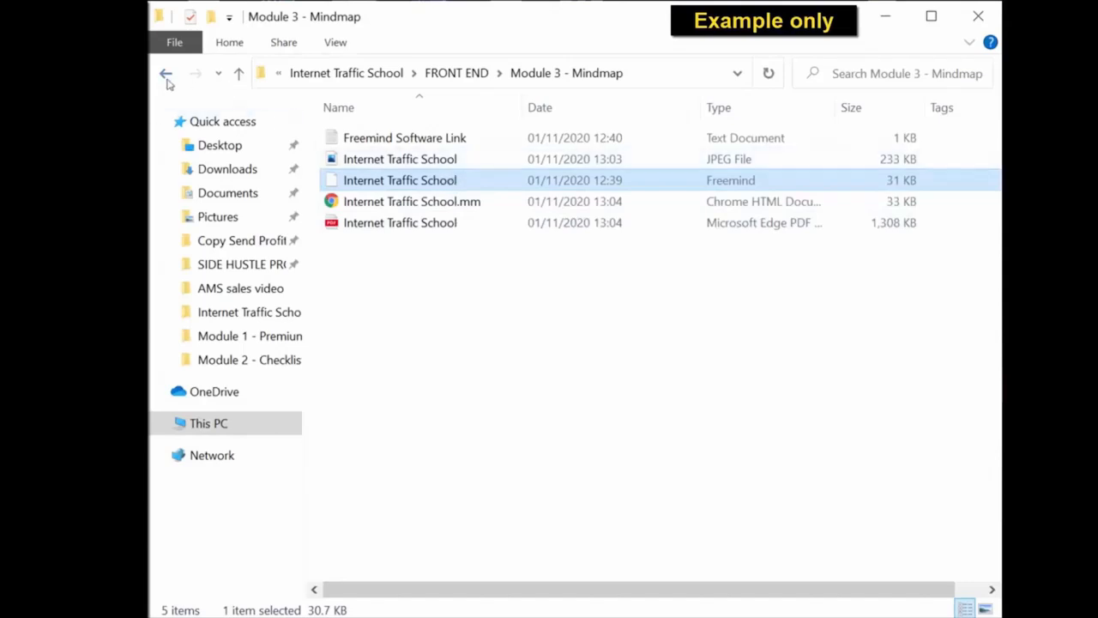
pyautogui.click(164, 72)
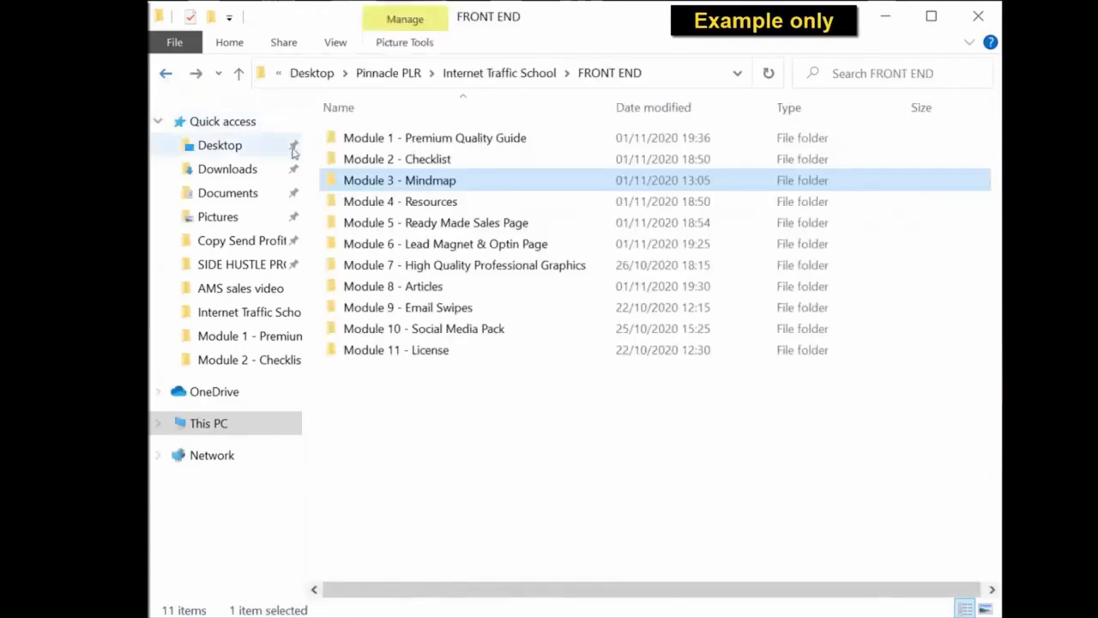
pyautogui.moveTo(566, 210)
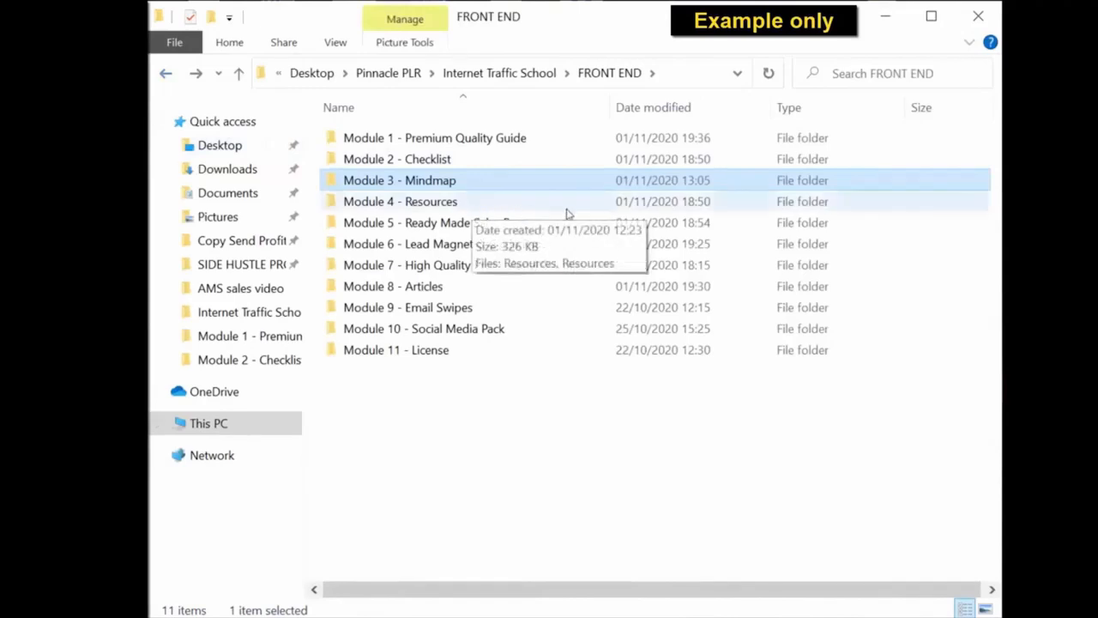
pyautogui.moveTo(609, 243)
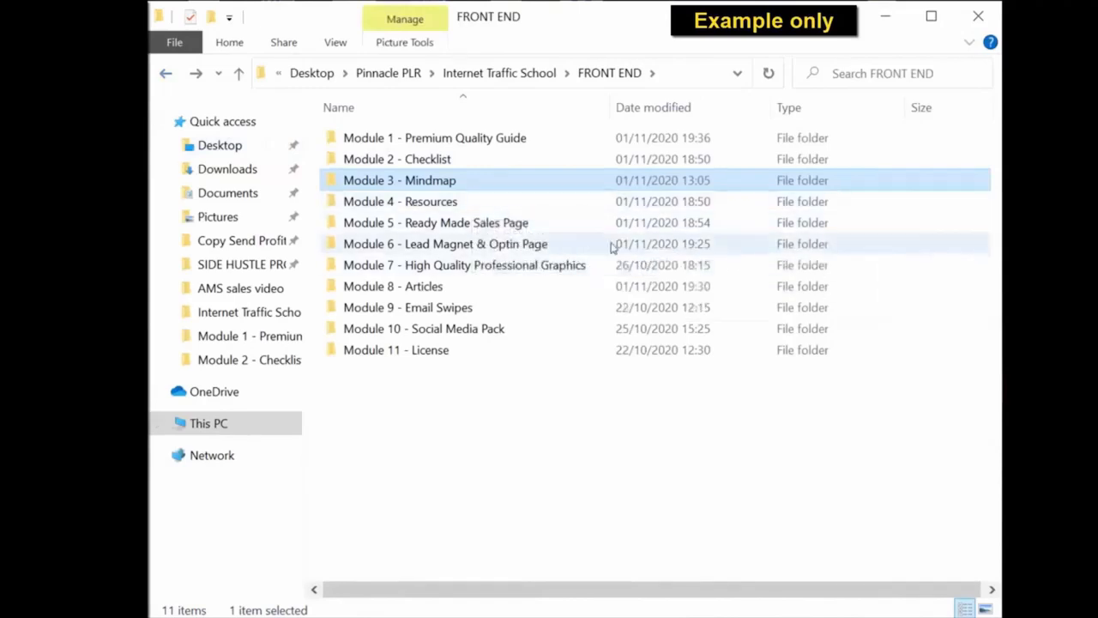
# - View the Module 4 - Resources folder contents and return to the FRONT END list
pyautogui.doubleClick(399, 200)
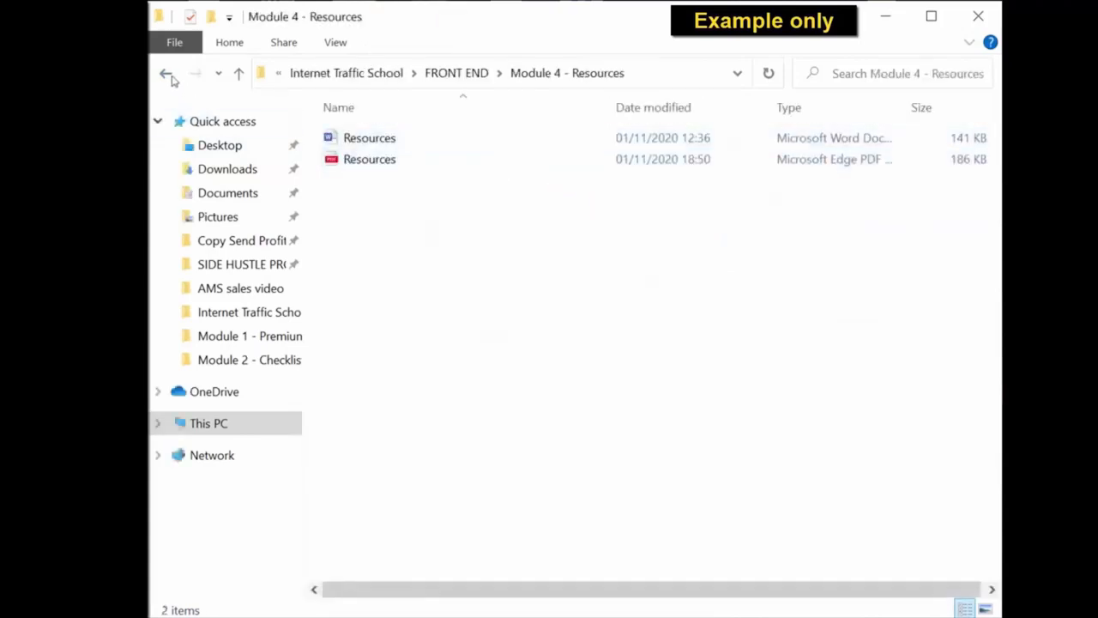
pyautogui.click(165, 72)
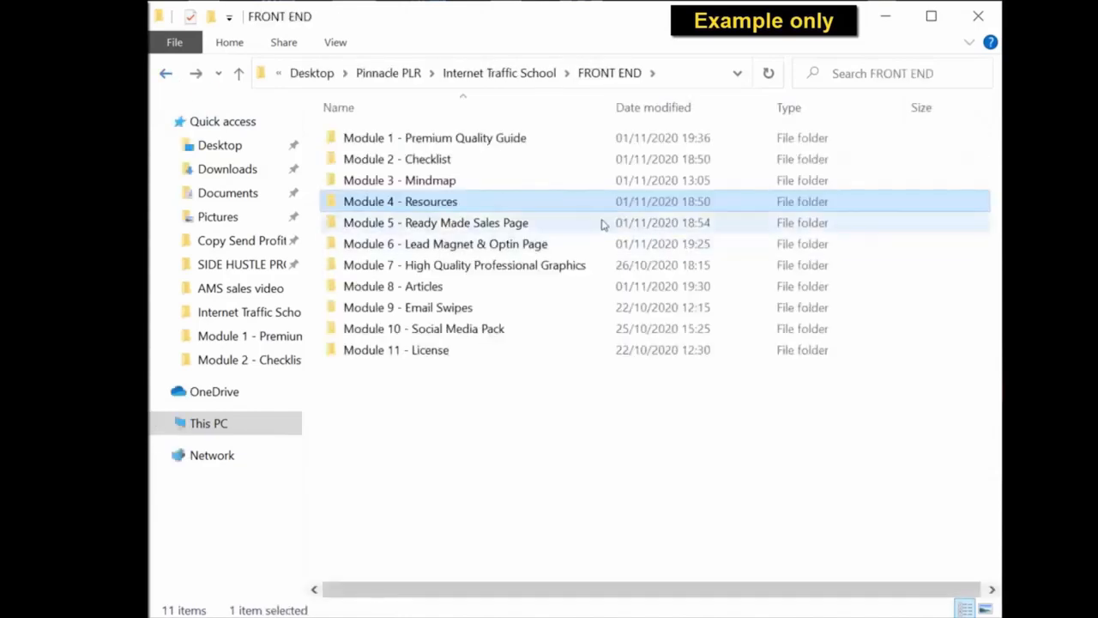
# - Browse Module 5's Sales Page and Download Page subfolders, then return to FRONT END
pyautogui.doubleClick(435, 223)
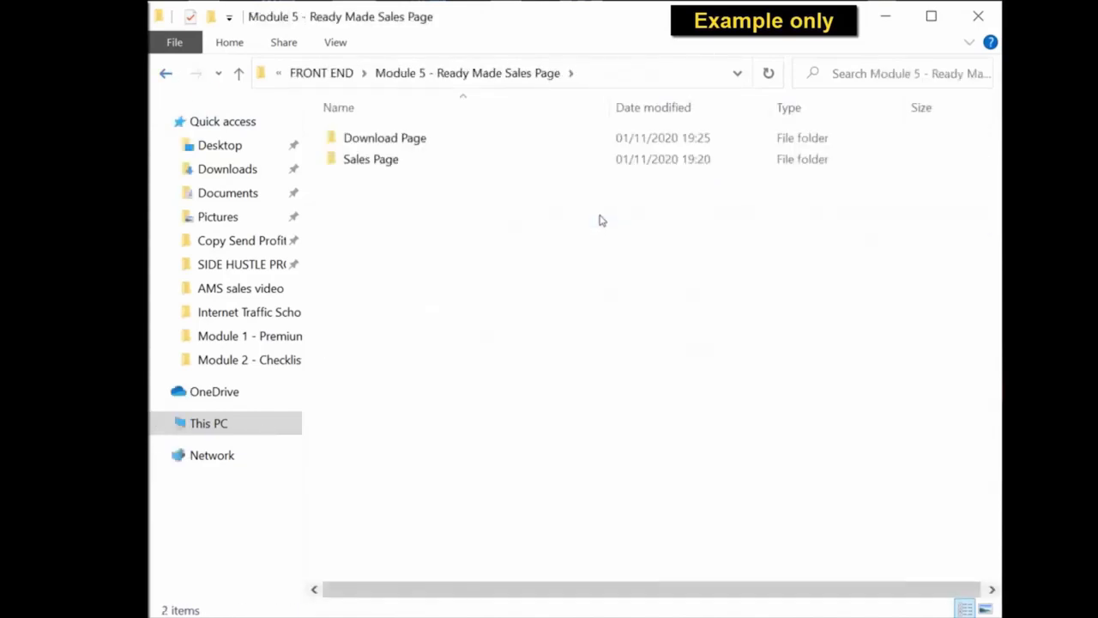
pyautogui.click(371, 158)
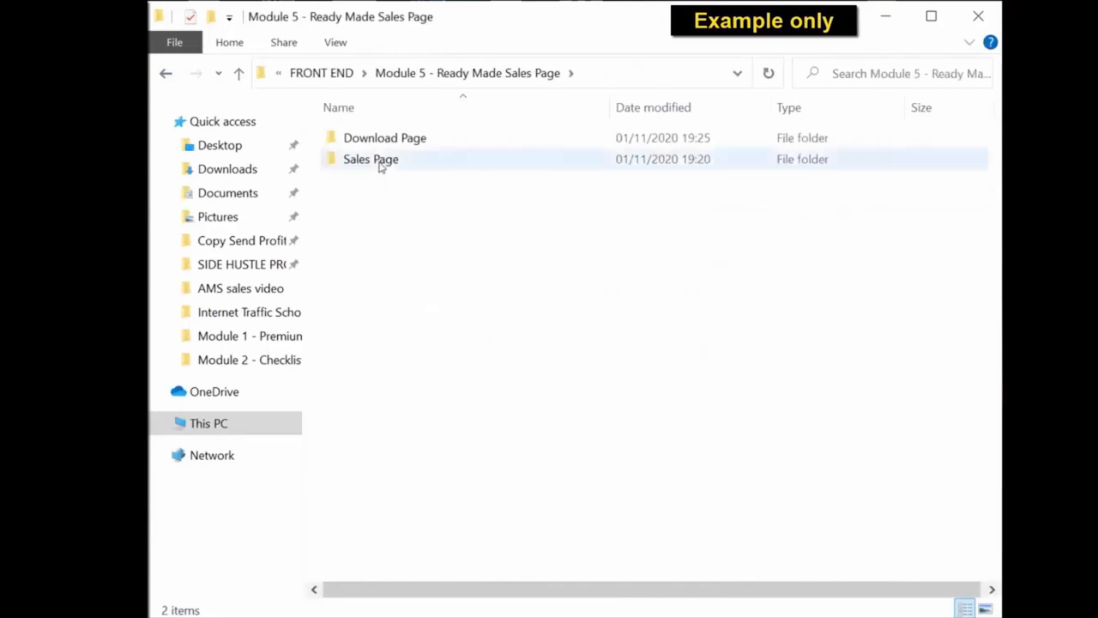
pyautogui.doubleClick(370, 158)
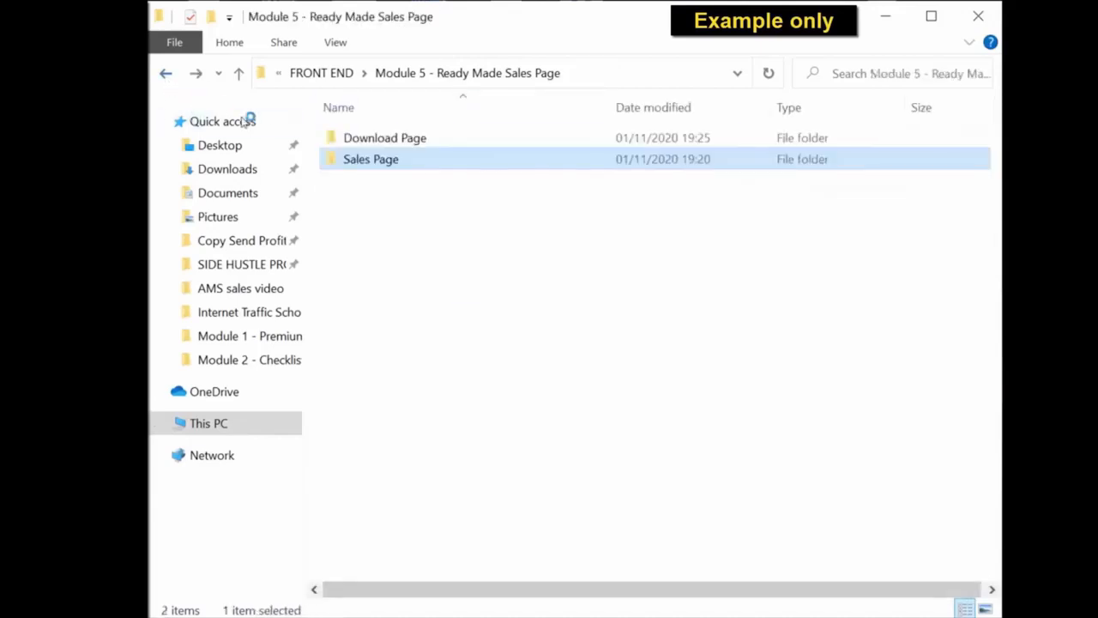
pyautogui.doubleClick(371, 157)
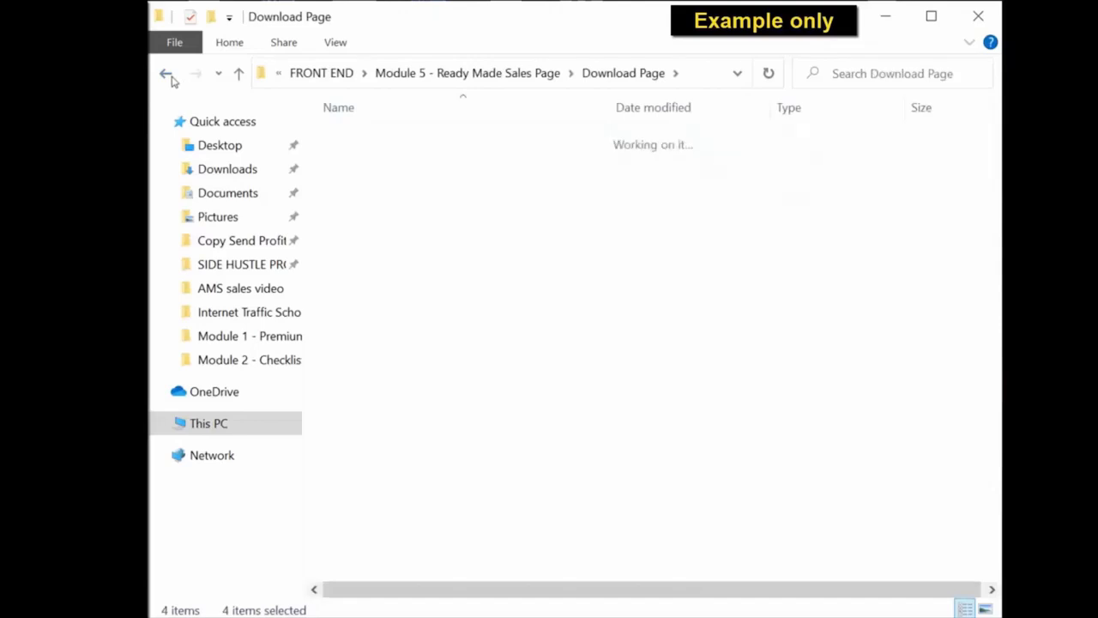
pyautogui.click(167, 72)
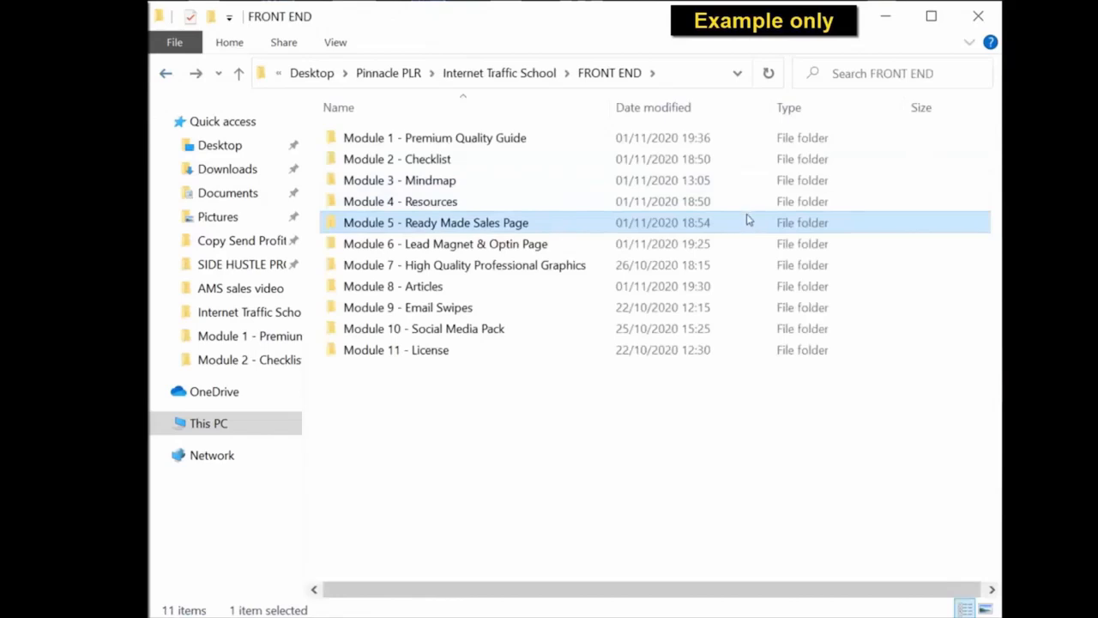
pyautogui.moveTo(501, 244)
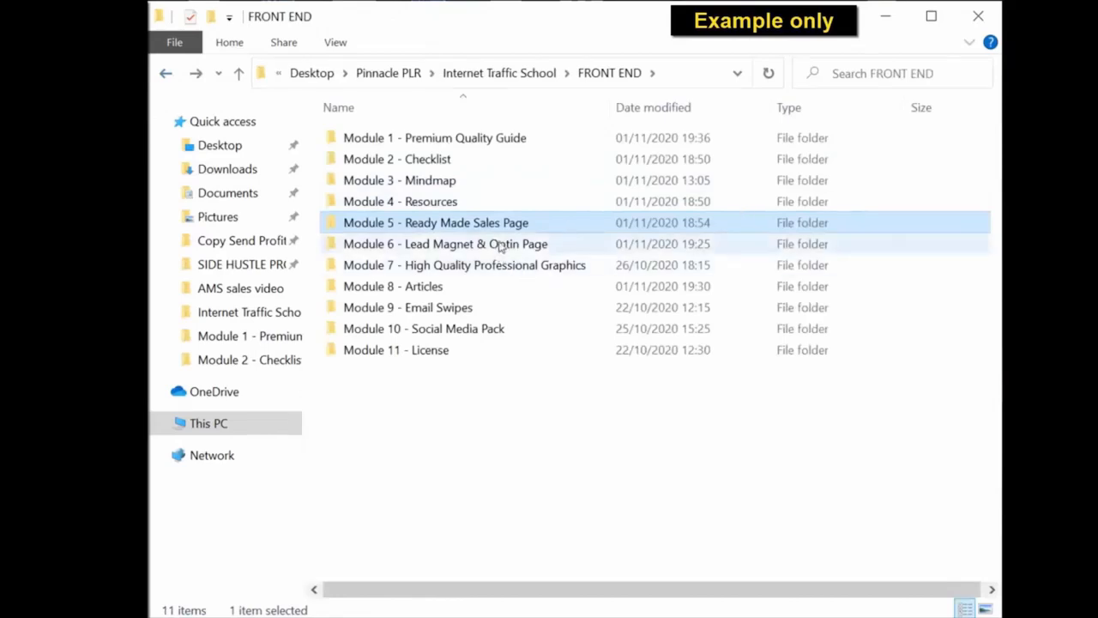
# - View the Module 6 lead magnet contents, then navigate into the Module 9 - Email Swipes folder
pyautogui.doubleClick(445, 243)
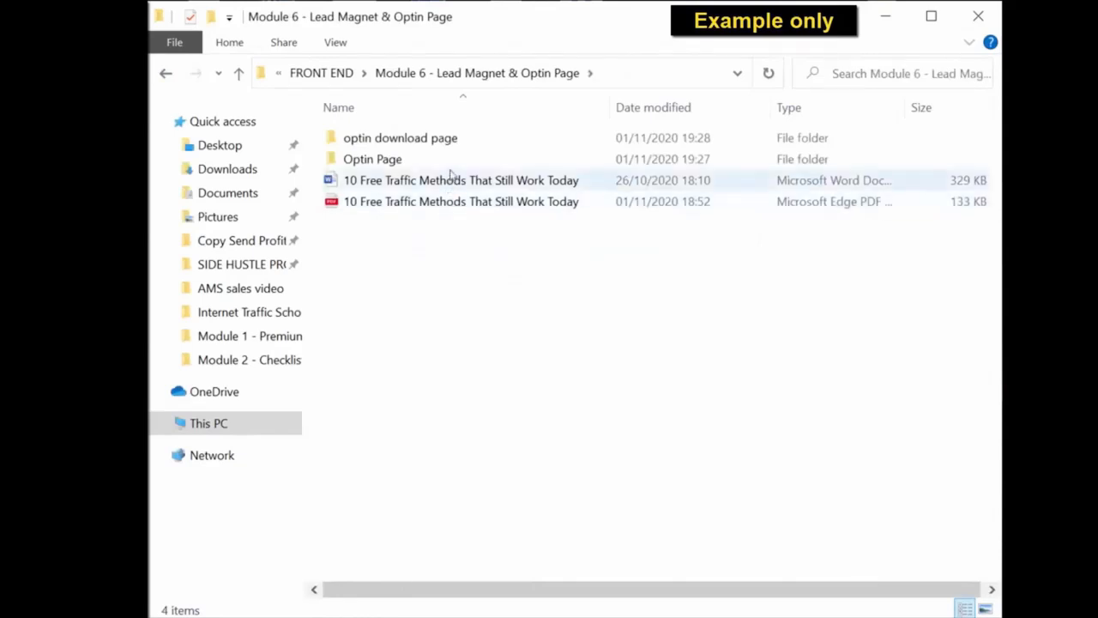
pyautogui.click(373, 158)
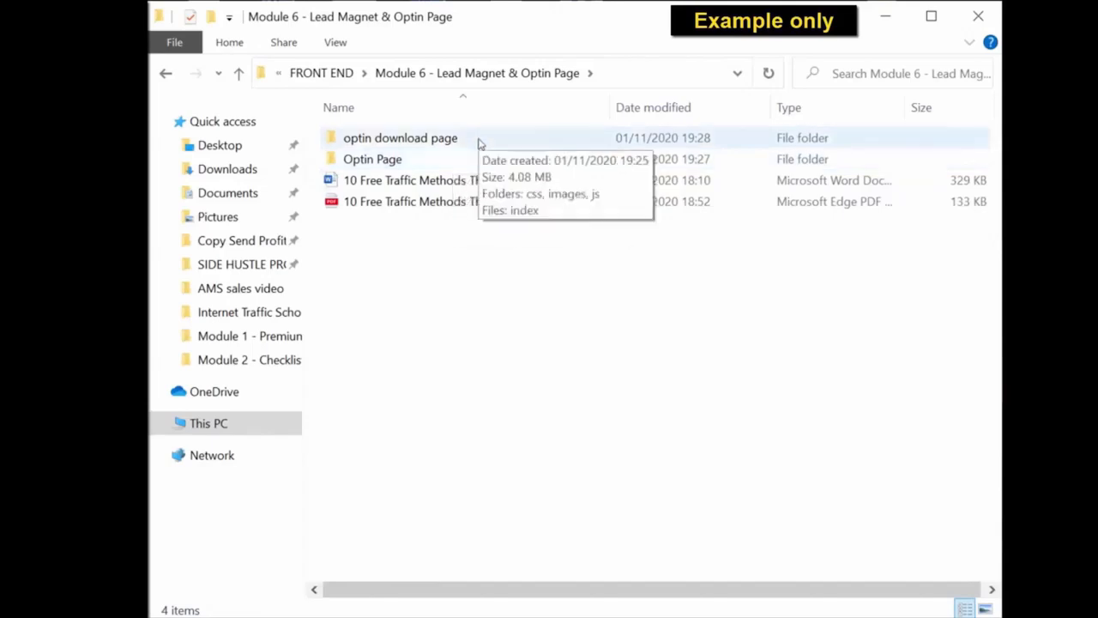
pyautogui.moveTo(171, 78)
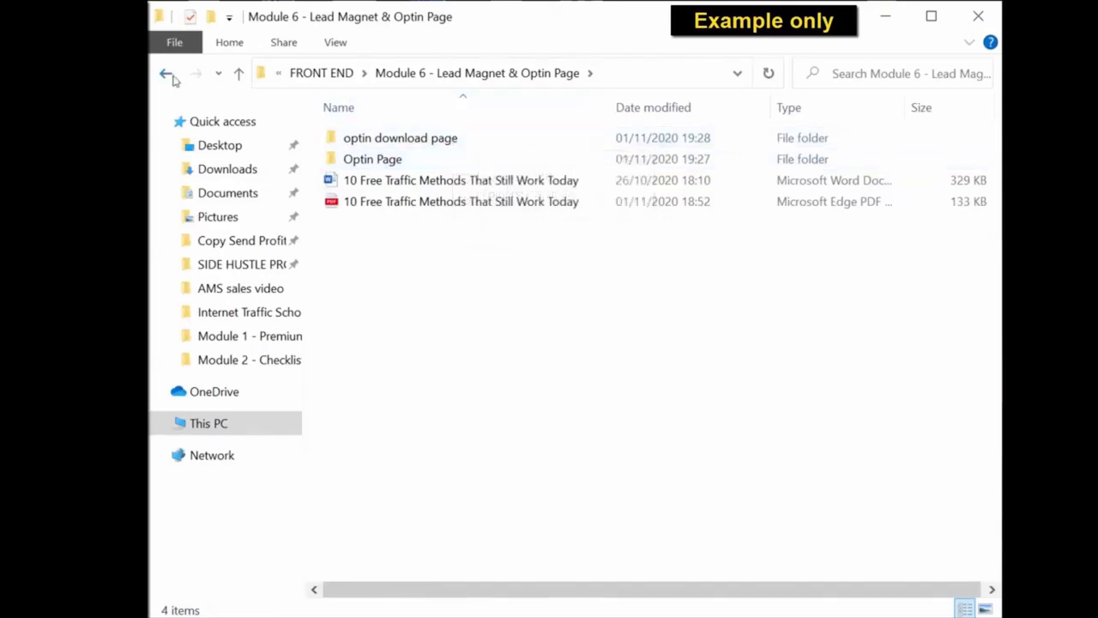
pyautogui.click(165, 72)
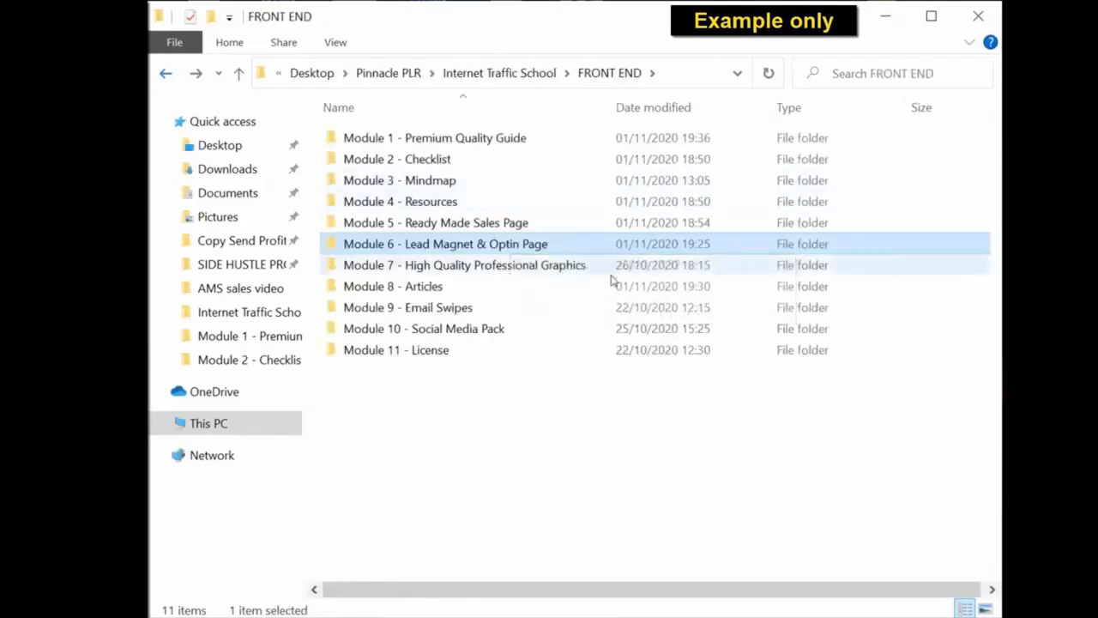
pyautogui.click(393, 285)
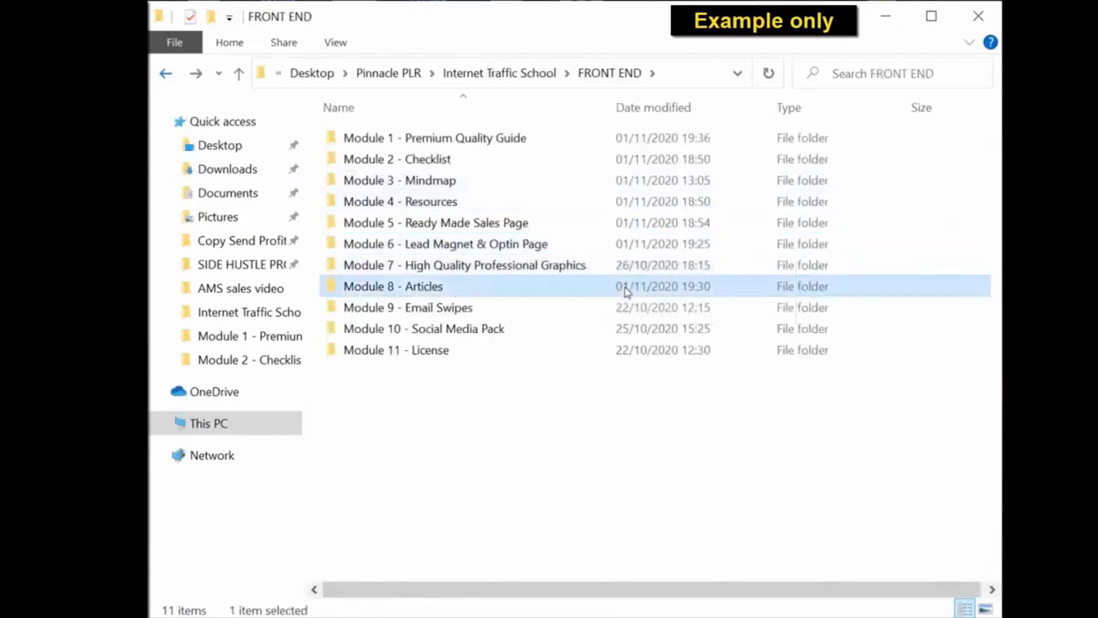
pyautogui.doubleClick(393, 285)
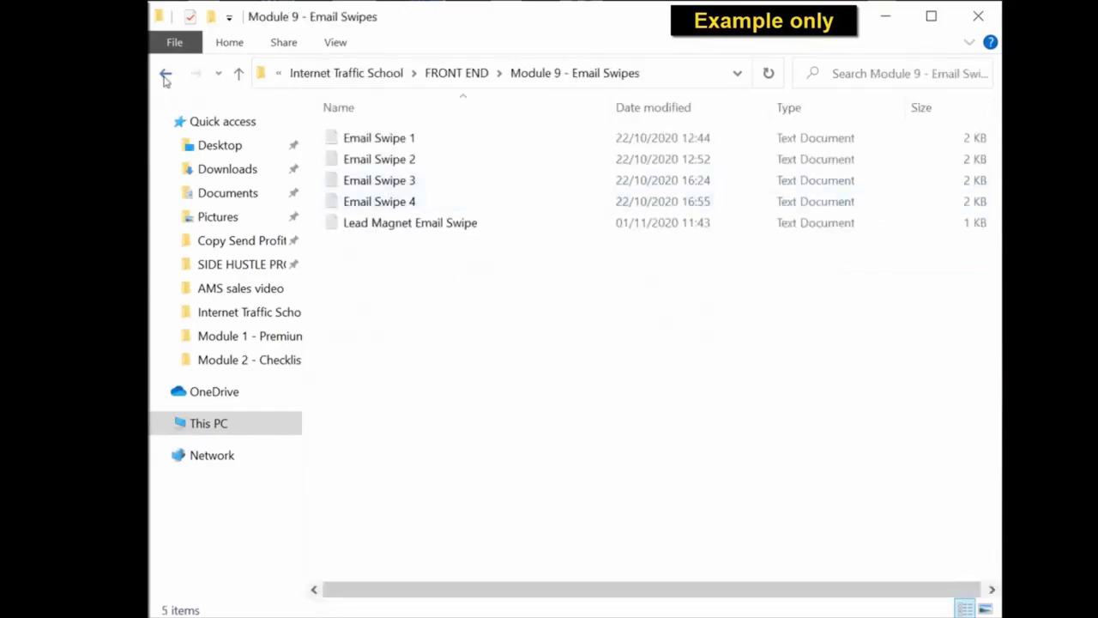
# - View Module 10's JPG images folder and the Module 11 - License files, ending at FRONT END
pyautogui.click(165, 72)
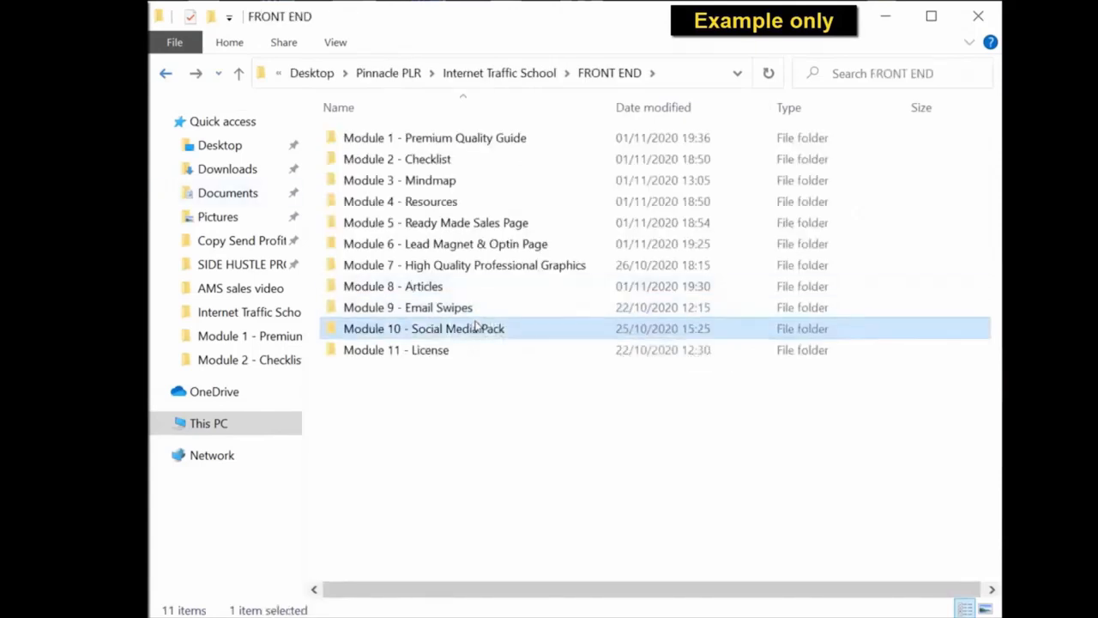
pyautogui.doubleClick(422, 330)
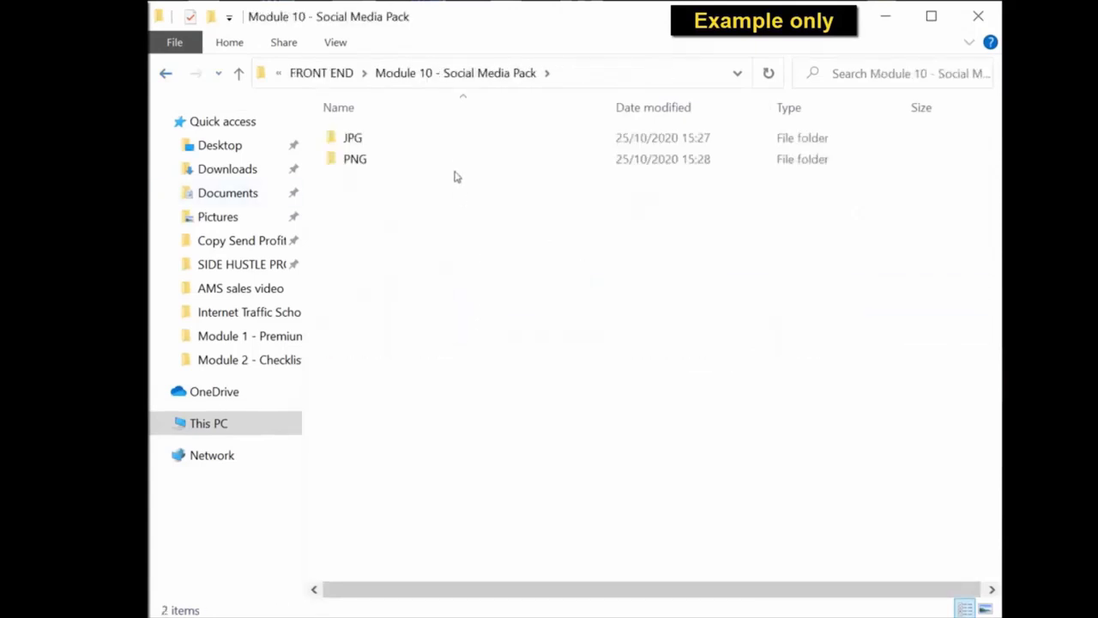
pyautogui.doubleClick(353, 138)
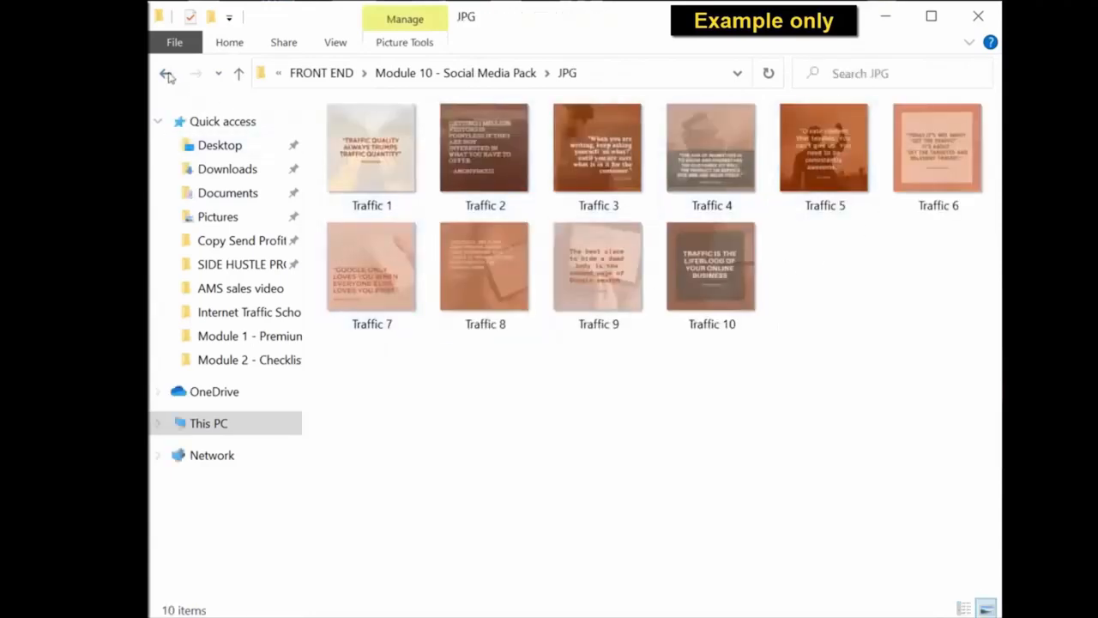
pyautogui.click(164, 72)
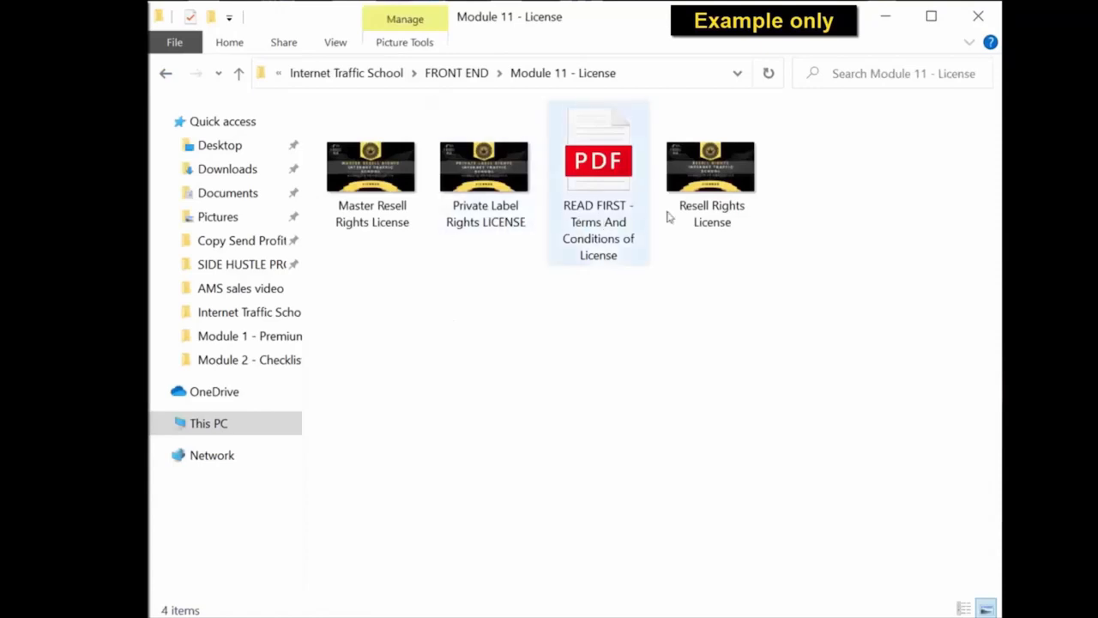
pyautogui.moveTo(710, 163)
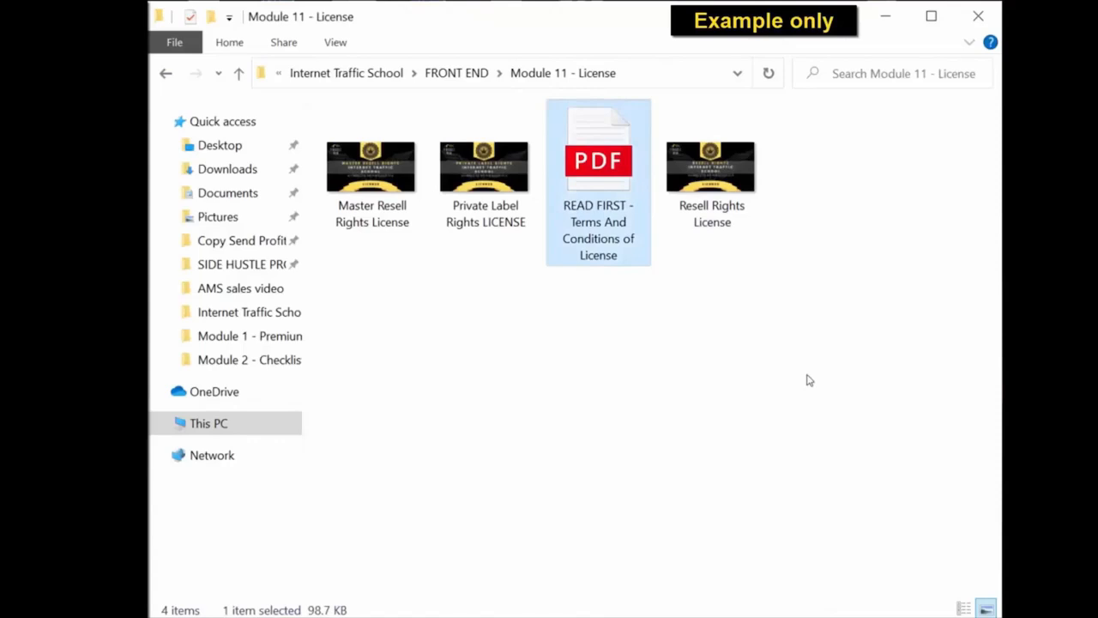
pyautogui.moveTo(779, 350)
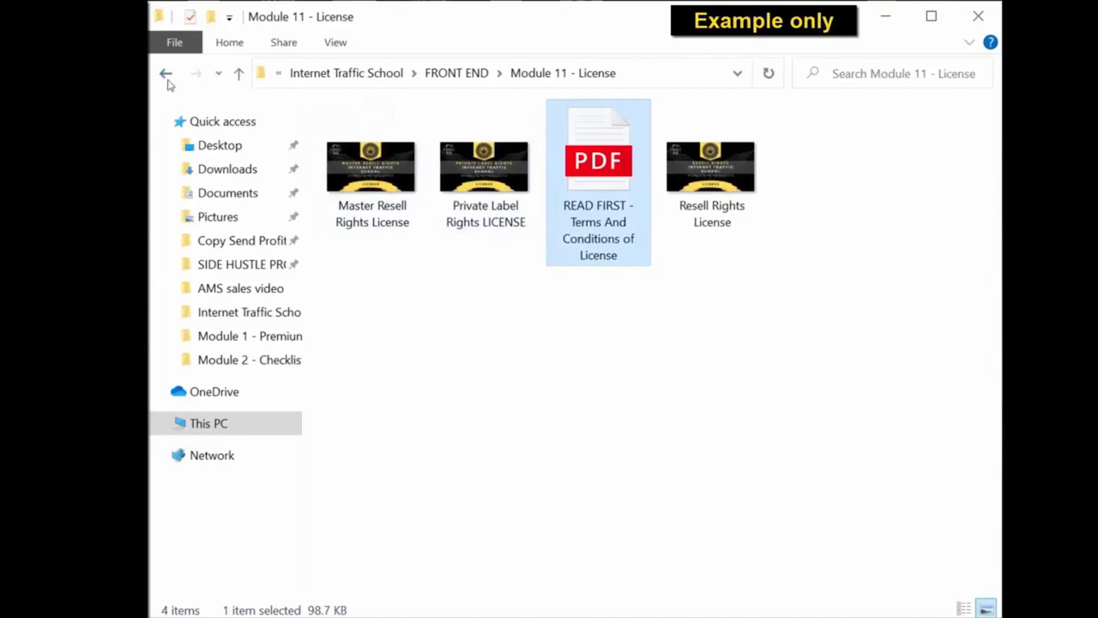
pyautogui.click(165, 73)
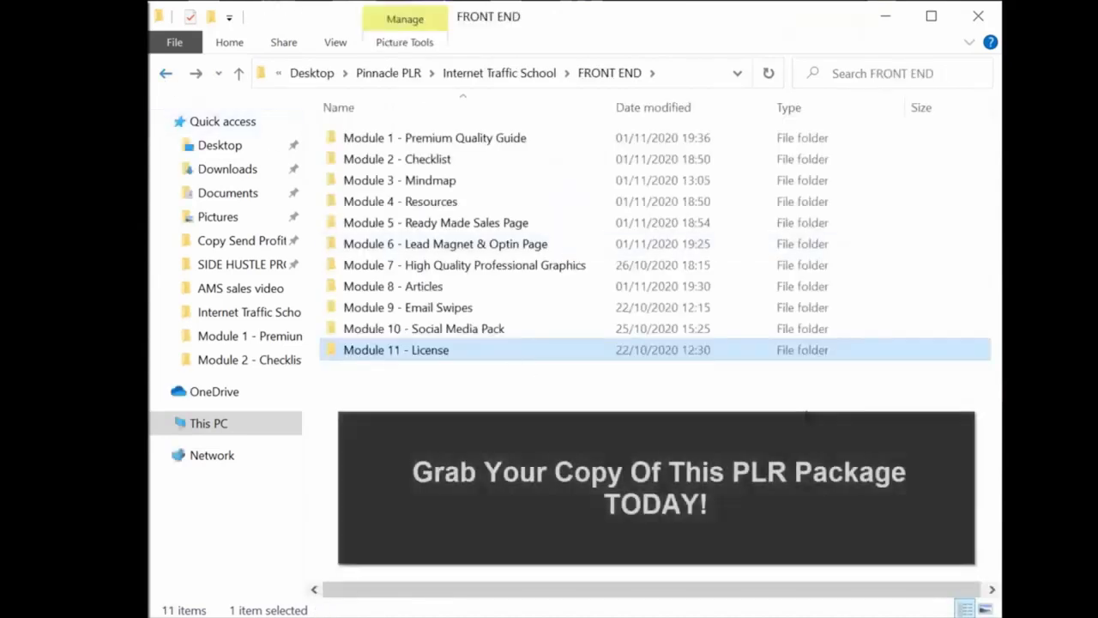